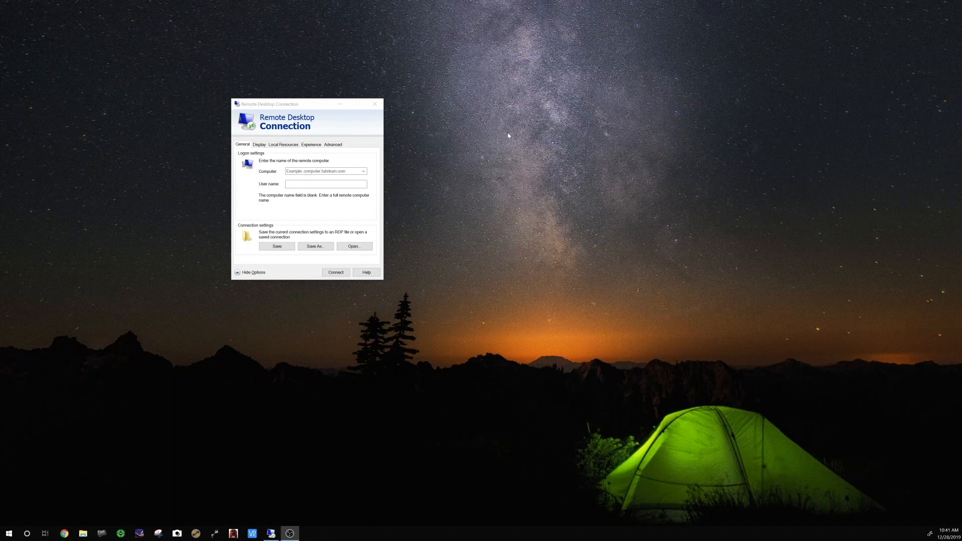
mouse_move(416, 183)
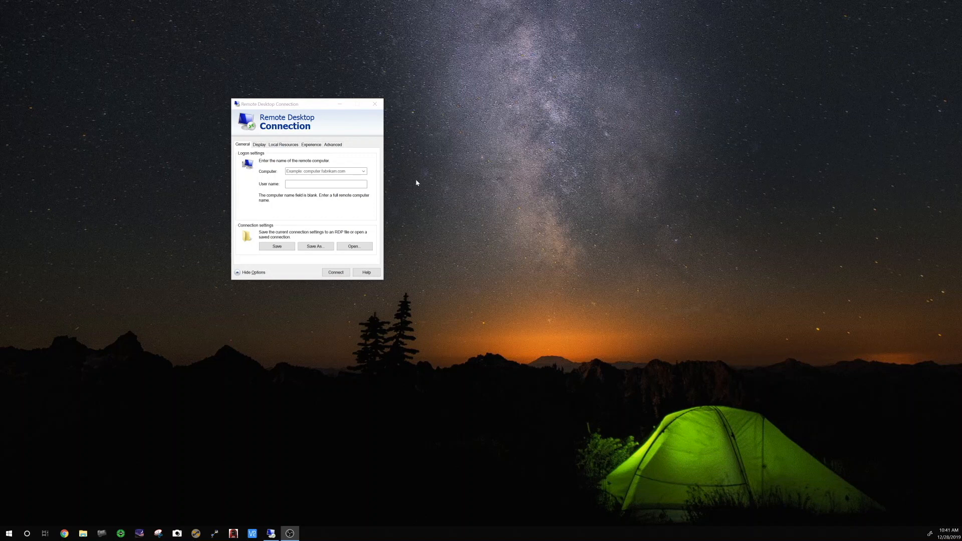
mouse_move(377, 106)
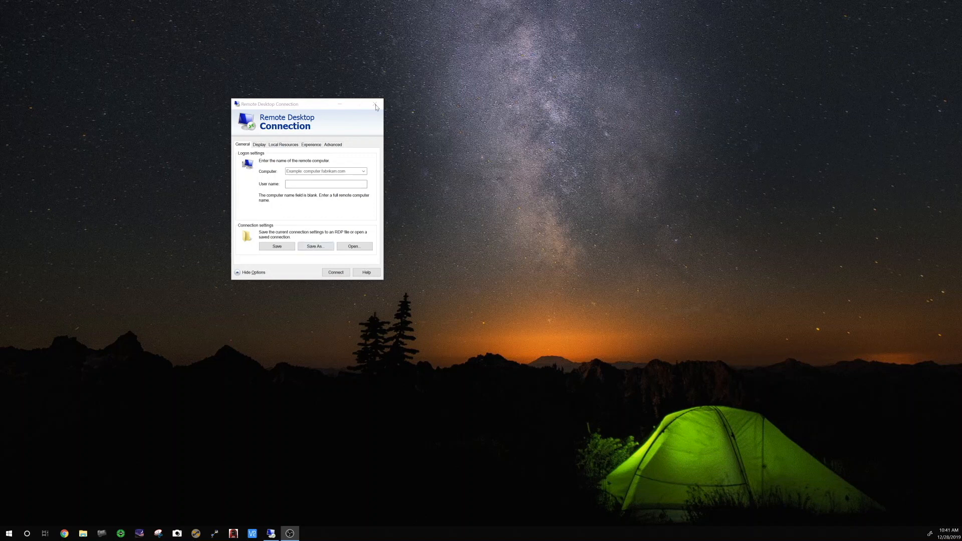
Step: Restart Remote Desktop Connection and begin connecting to the remote computer 'freedom'
left_click(377, 104)
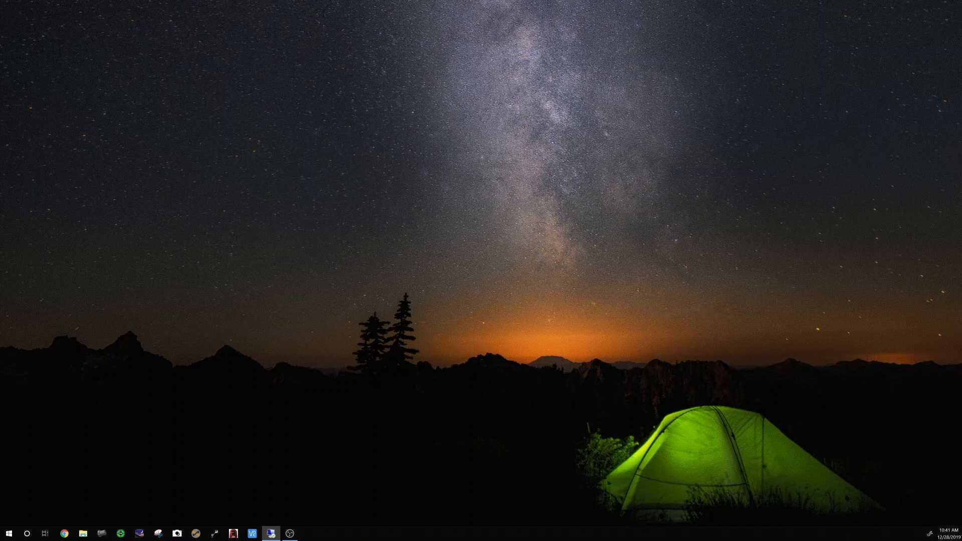
left_click(270, 533)
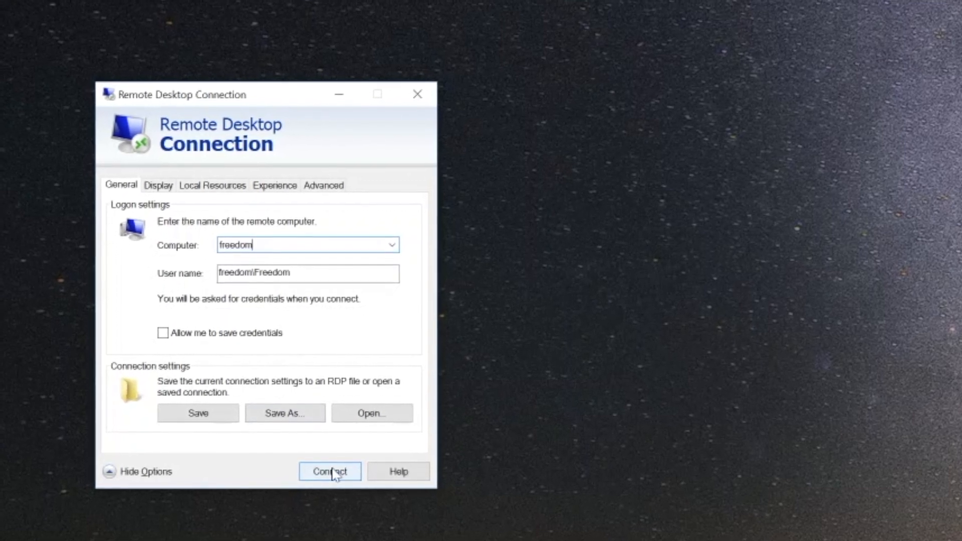
left_click(329, 471)
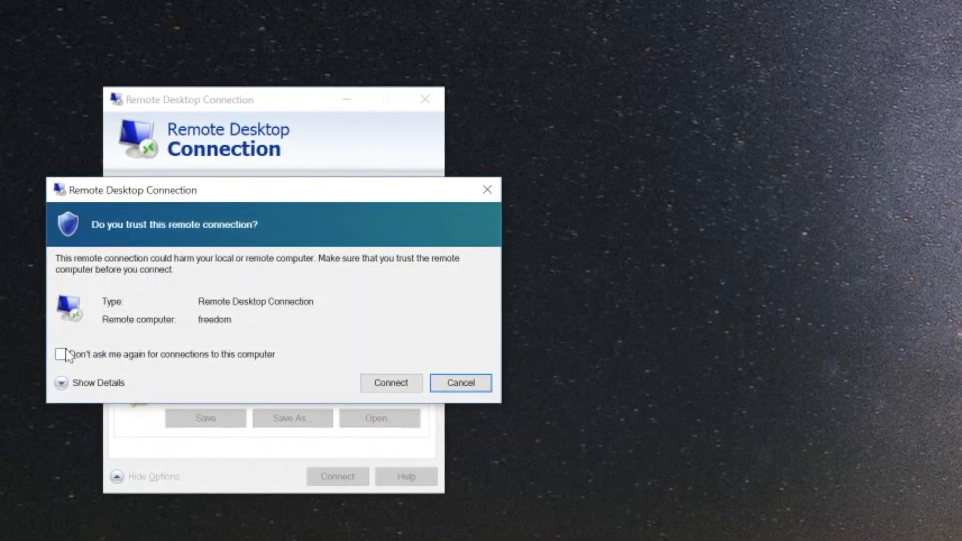
Step: Trust the remote computer freedom without future prompts and continue connecting
left_click(391, 382)
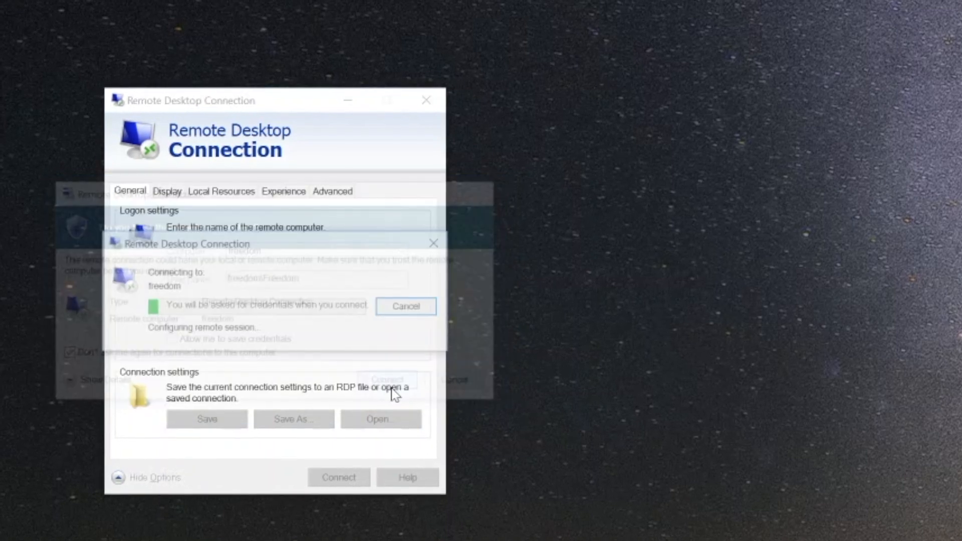
left_click(404, 306)
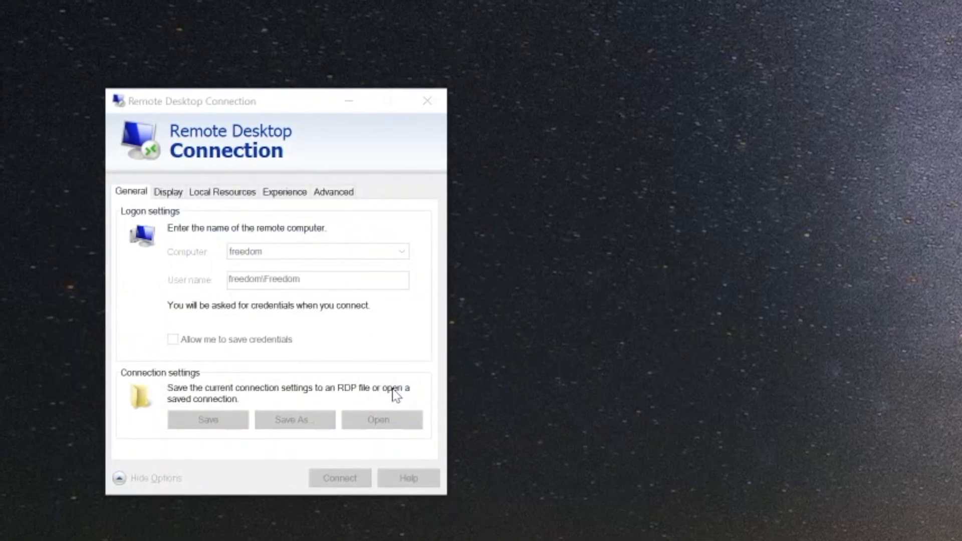
left_click(339, 478)
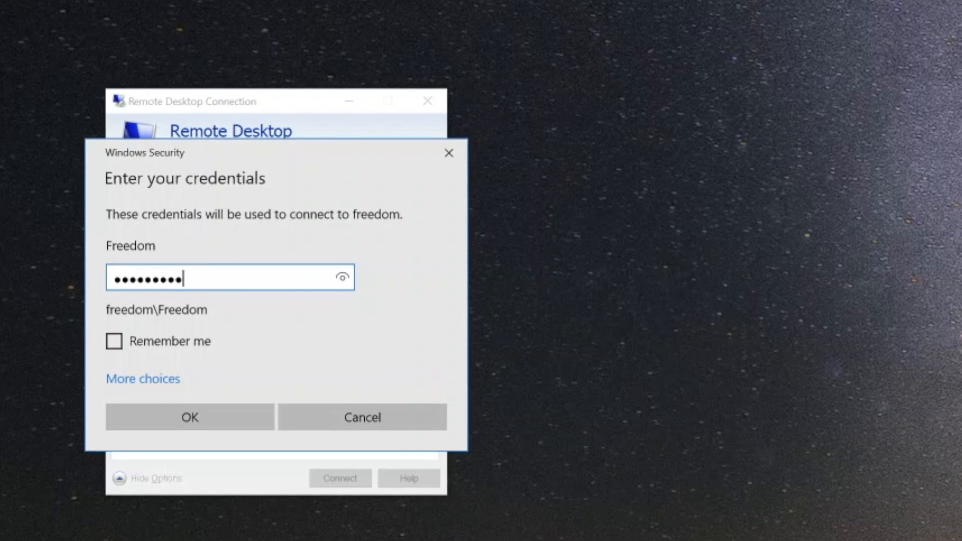
Step: Re-enter the password with Remember me ticked and sign in
left_click(342, 277)
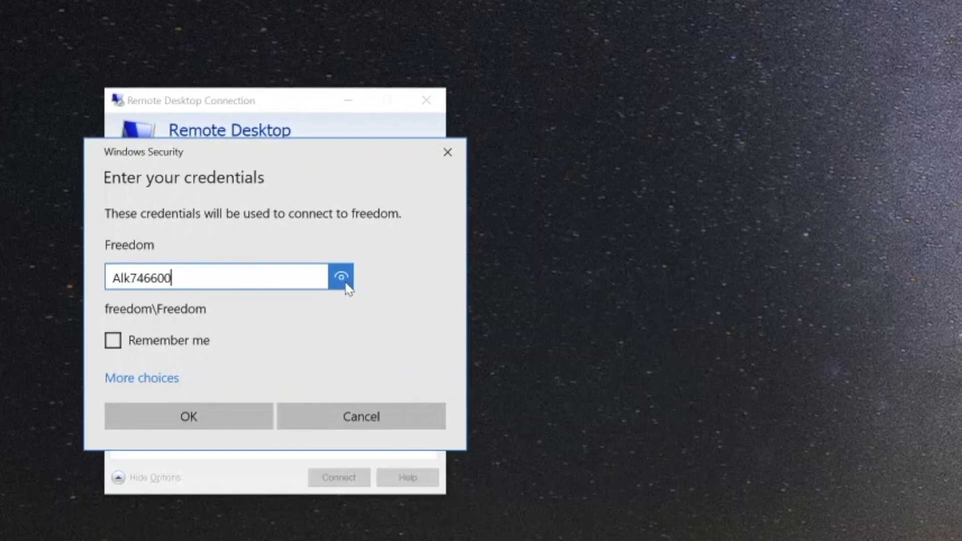
left_click(341, 277)
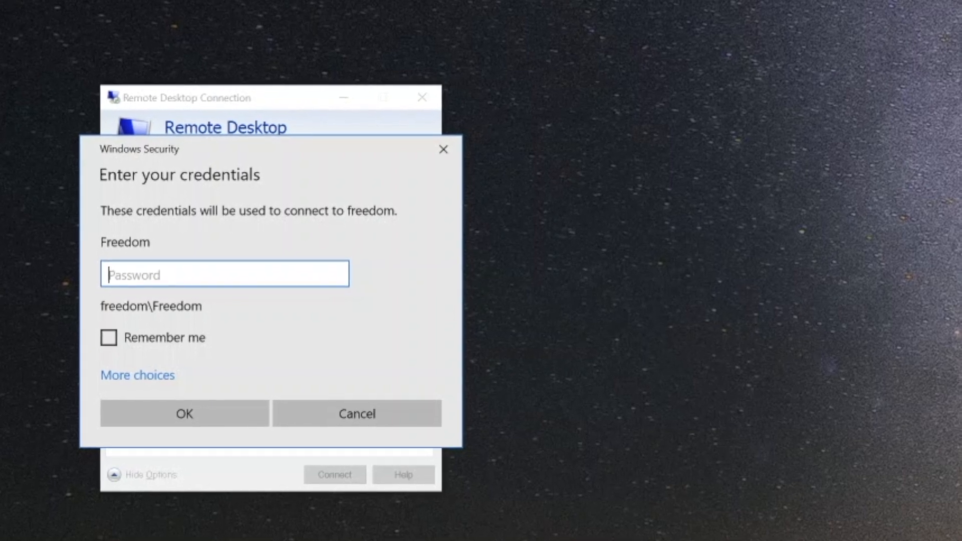
type("password")
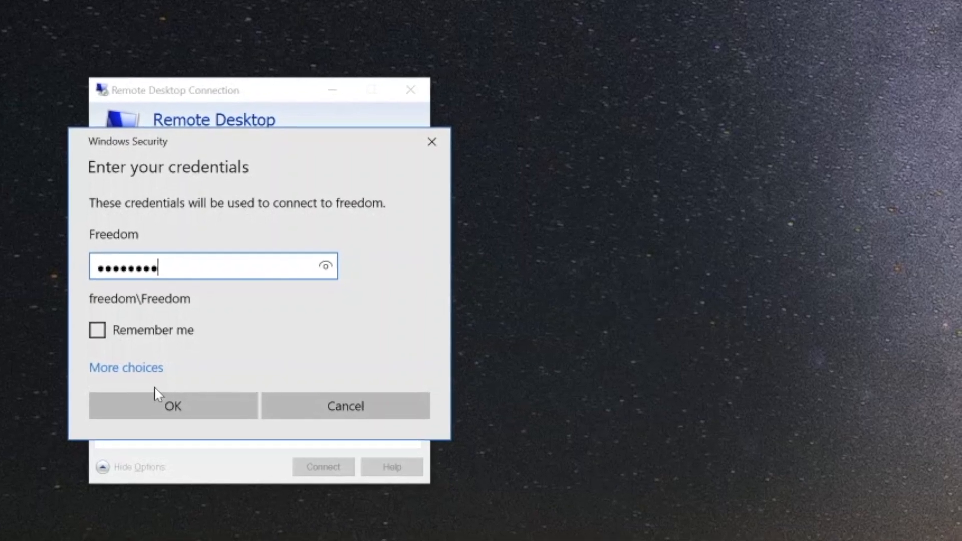
left_click(96, 330)
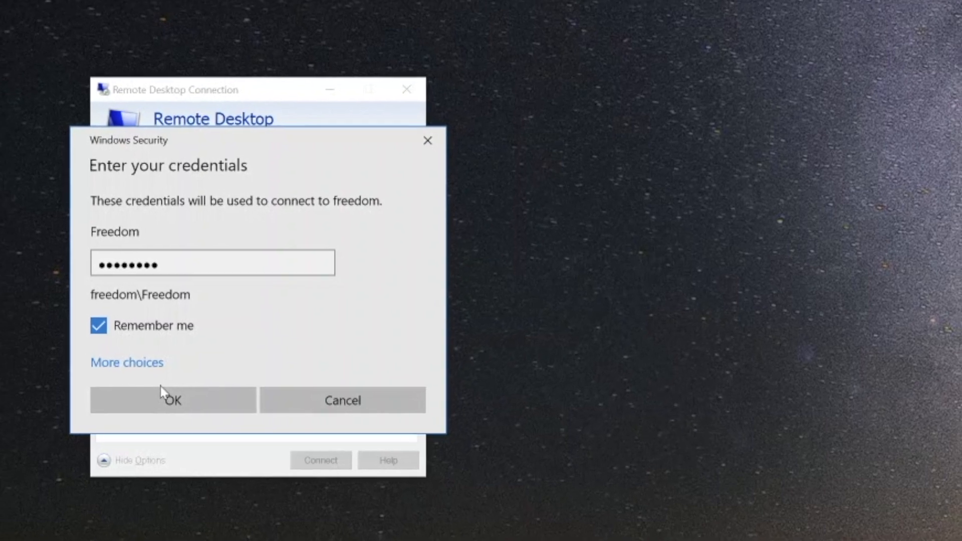
left_click(172, 400)
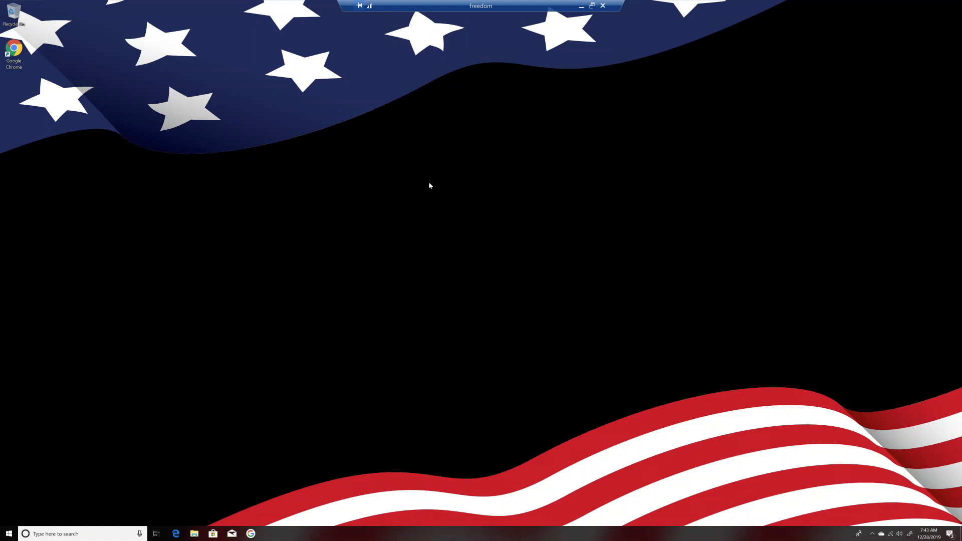
mouse_move(388, 208)
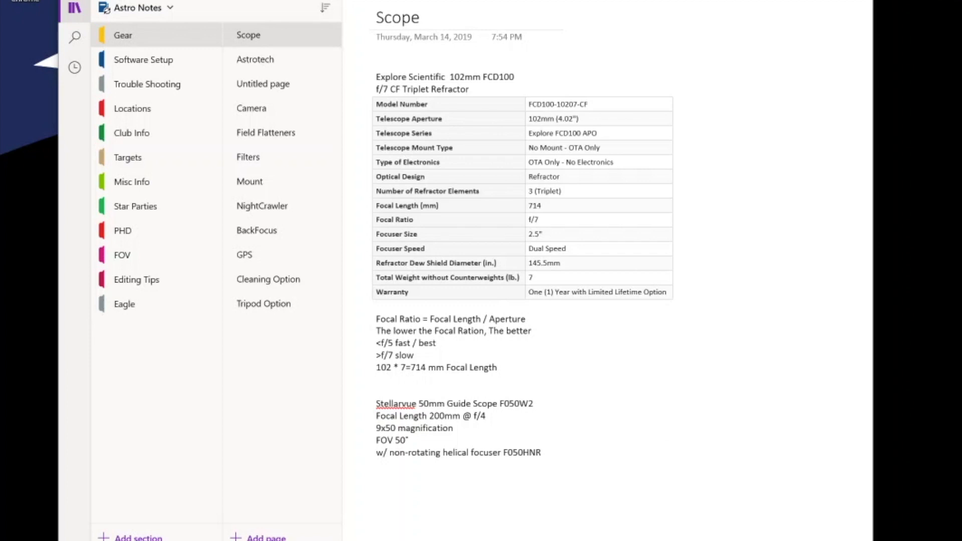
mouse_move(284, 37)
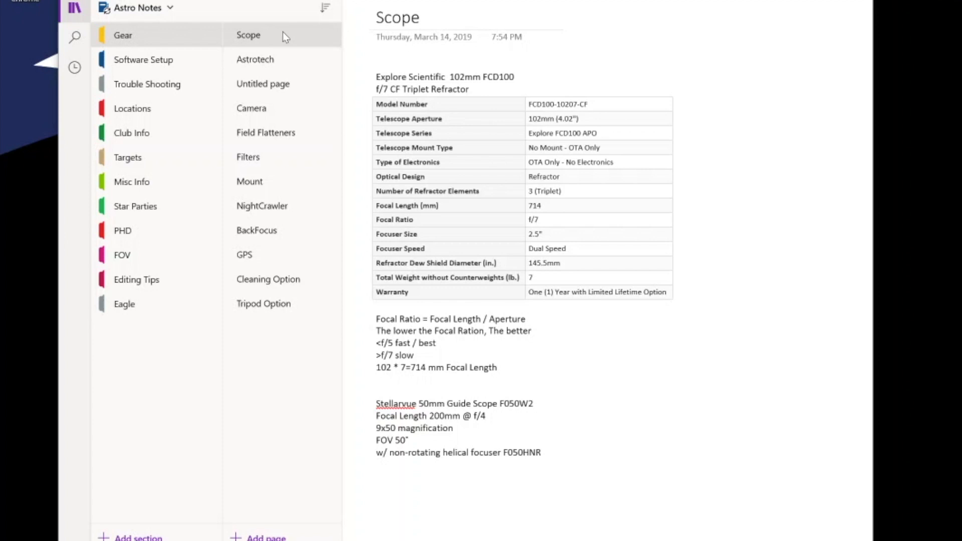
mouse_move(300, 164)
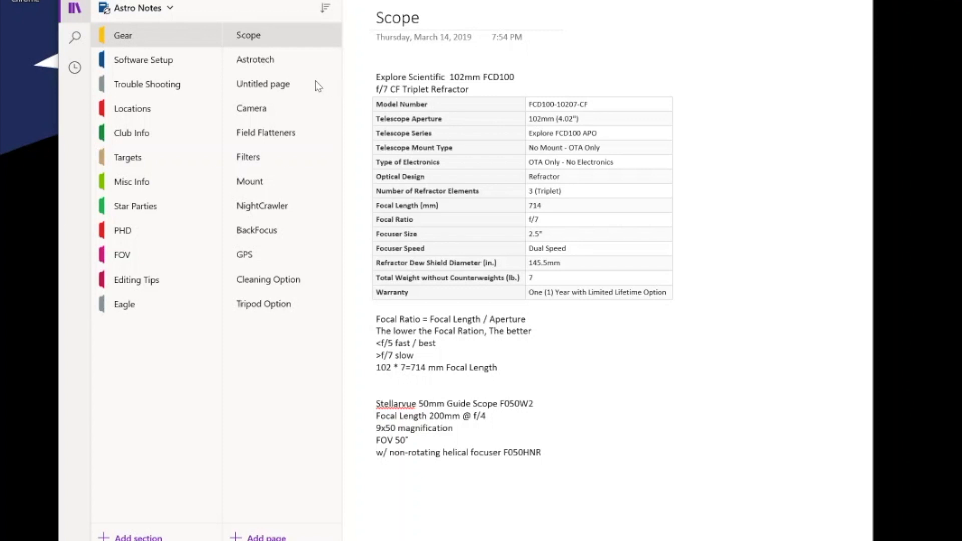
mouse_move(164, 51)
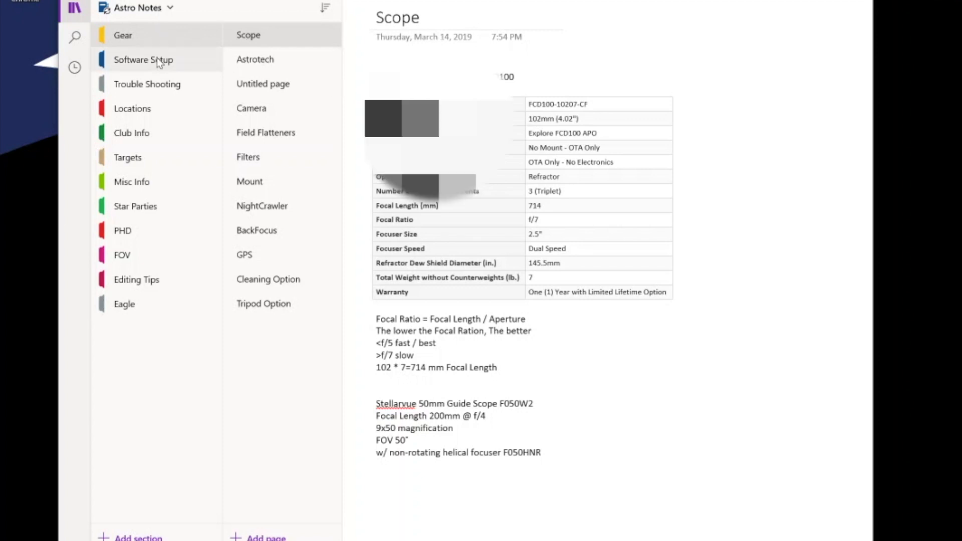
Step: Switch to the Software Setup section of the Astro Notes notebook
left_click(143, 60)
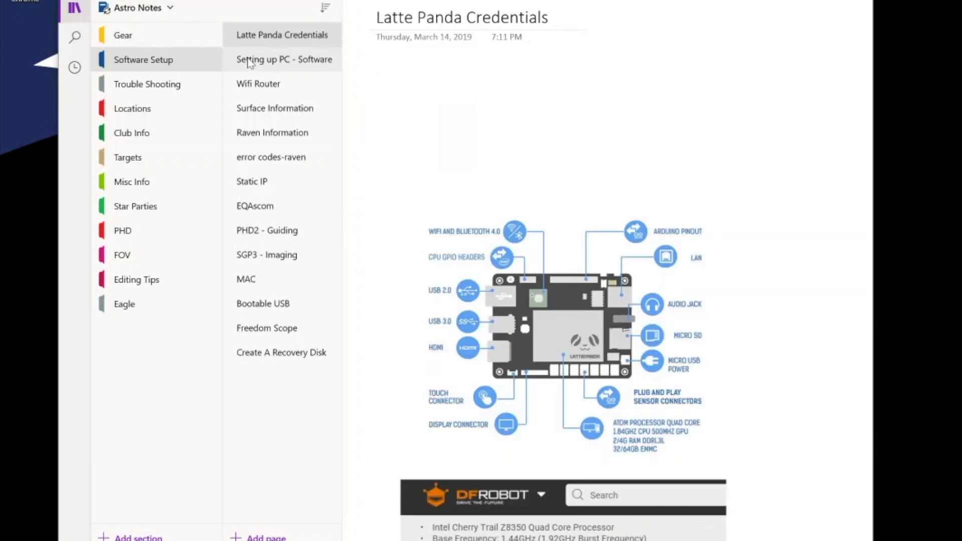
Step: Open the 'Setting up PC - Software' page and send its ASCOM Platform link to Chrome
left_click(283, 59)
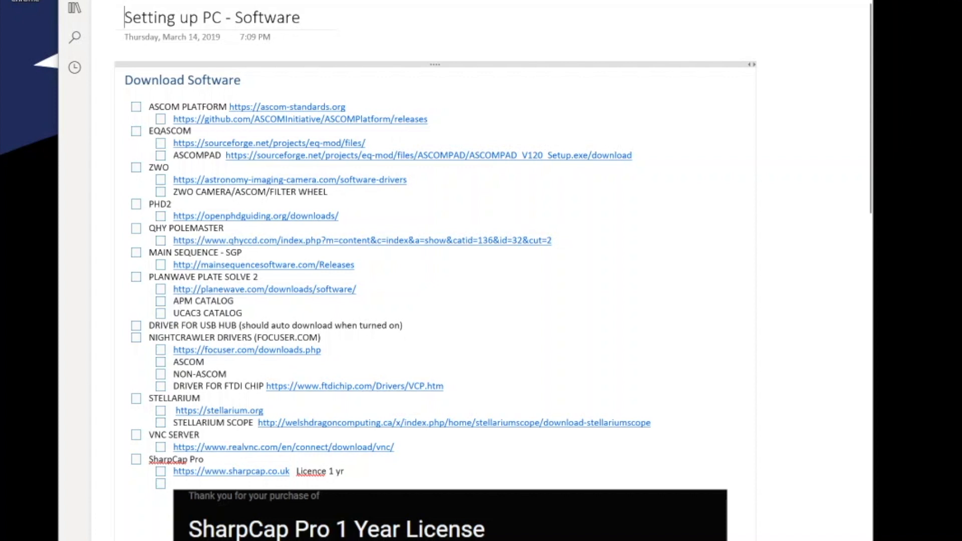
left_click_drag(229, 107, 426, 119)
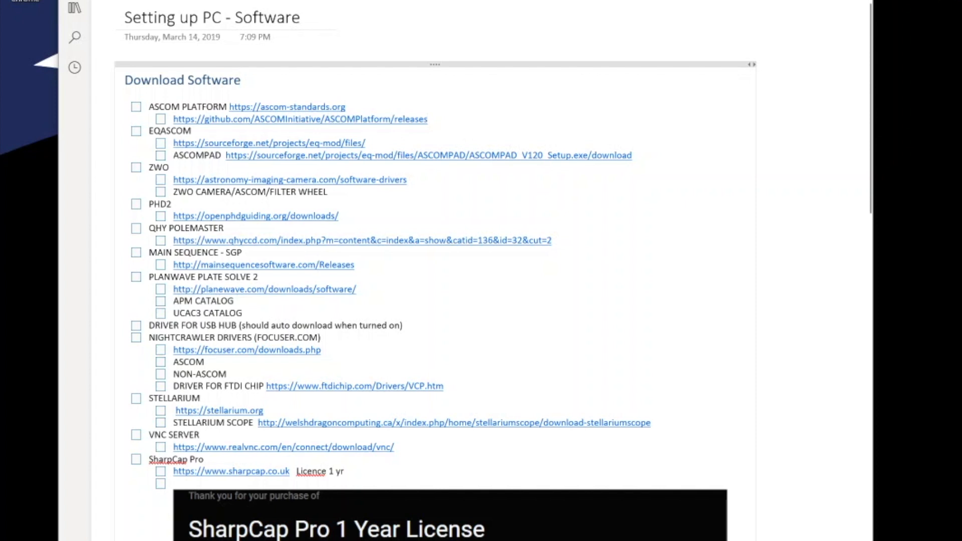
left_click(426, 118)
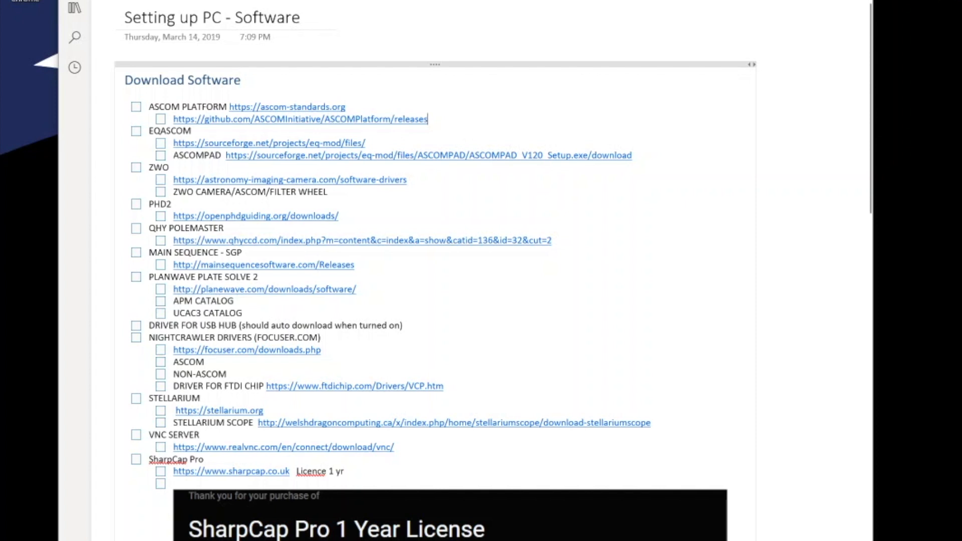
mouse_move(280, 115)
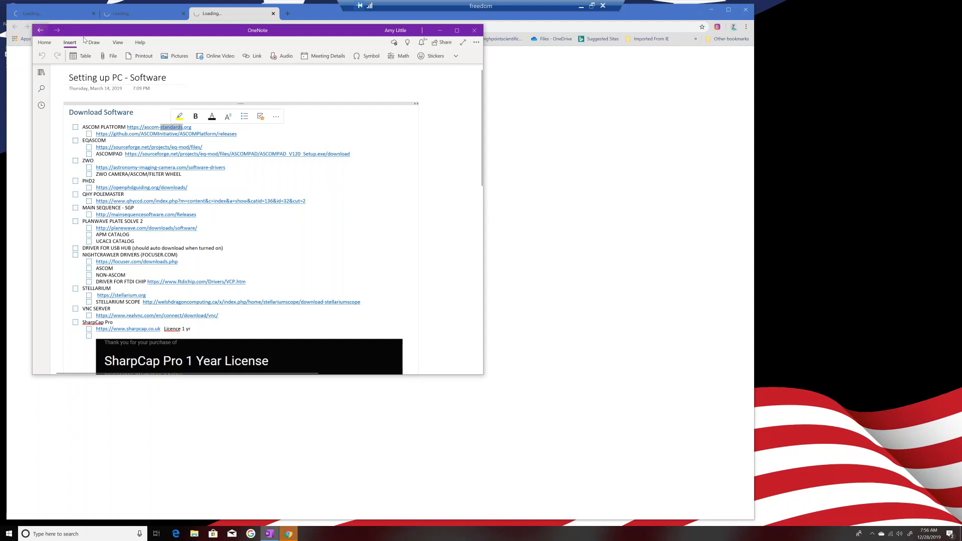
left_click(158, 127)
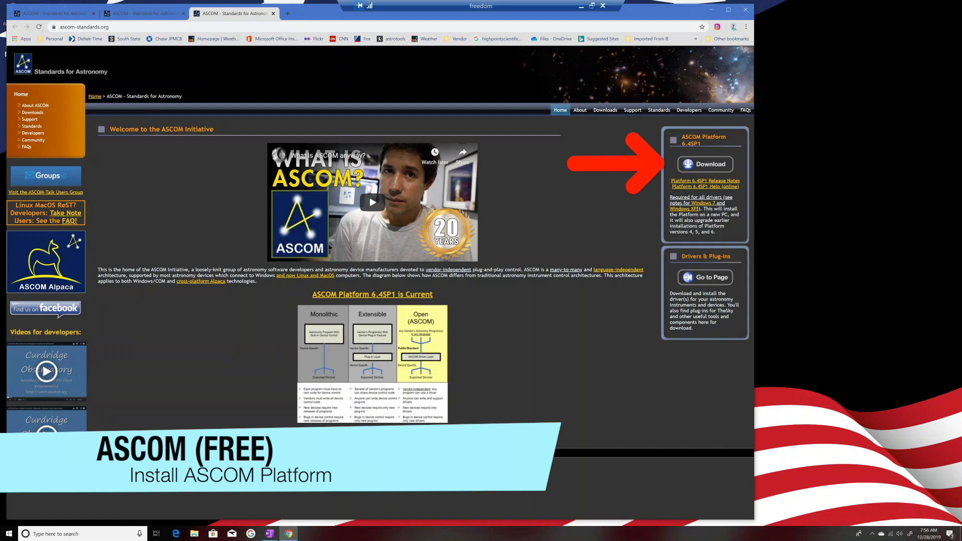
mouse_move(728, 142)
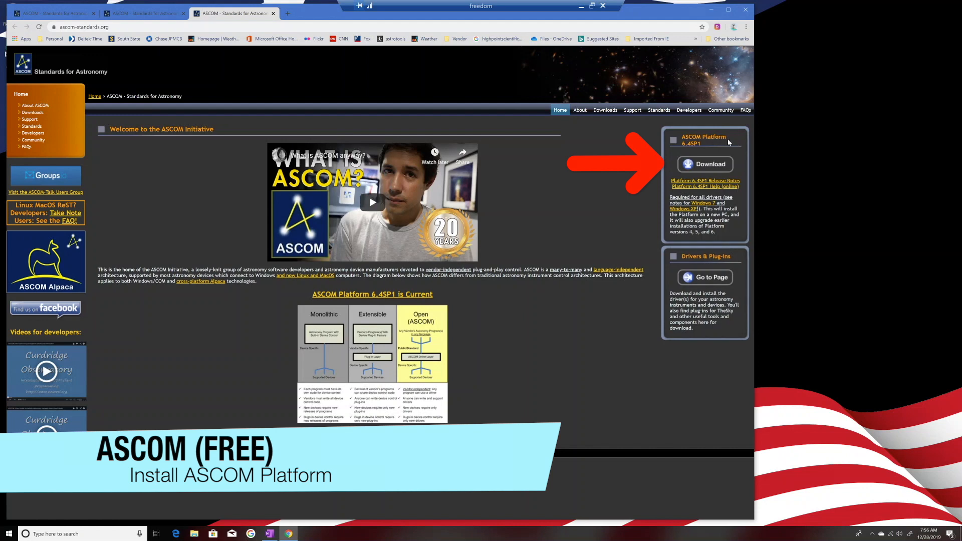
mouse_move(684, 152)
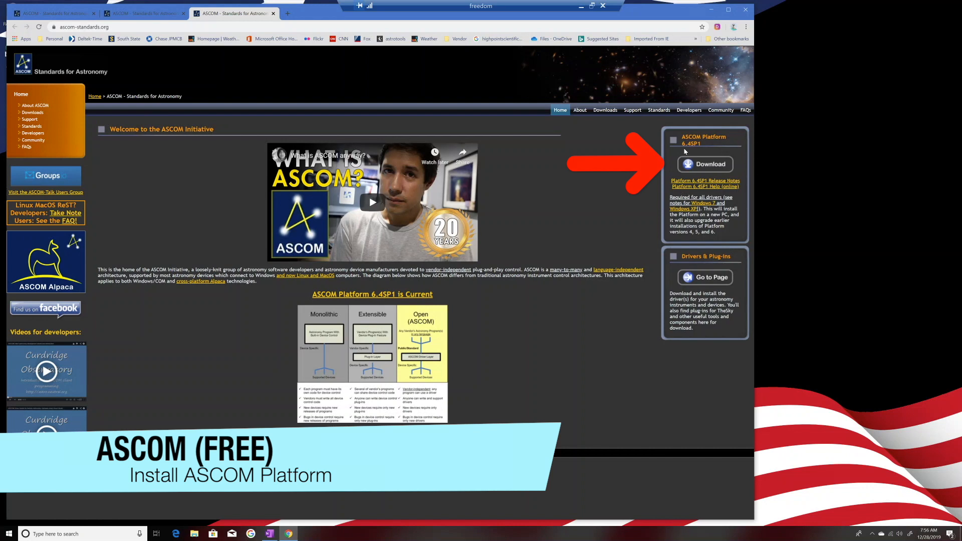
Step: Download the ASCOM Platform 6.4SP1 installer (ASCOMPlatform64.exe)
left_click(704, 163)
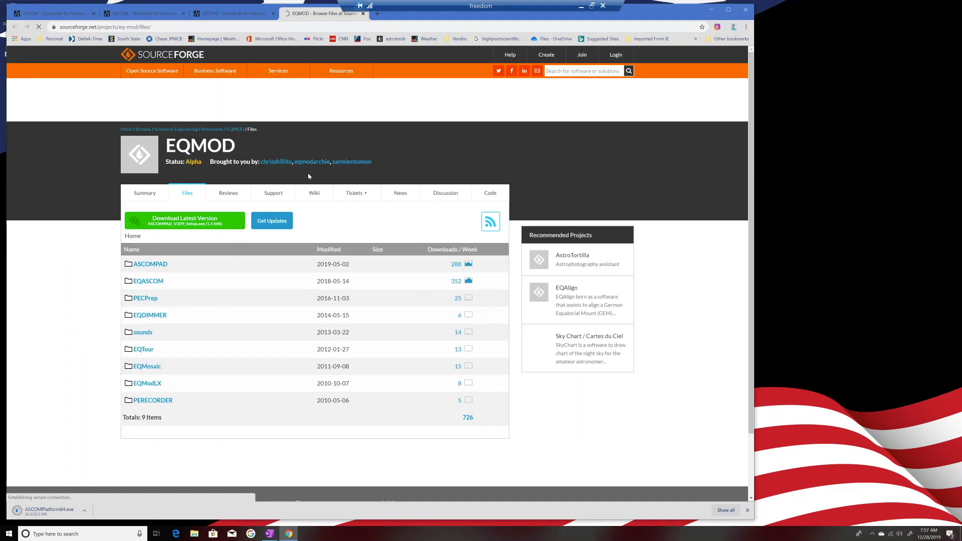
mouse_move(313, 174)
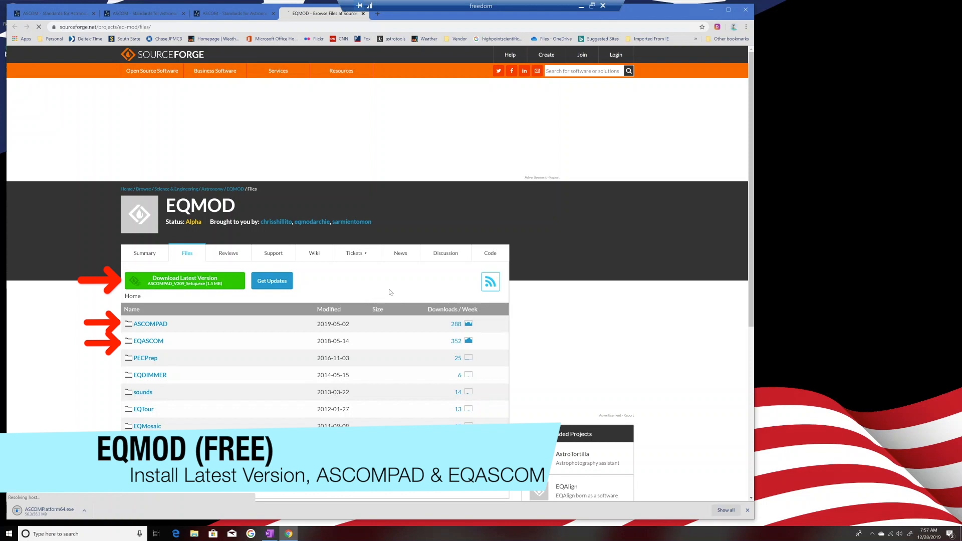
Step: Download the latest ASCOMPAD release from the EQMOD Files page
left_click(184, 280)
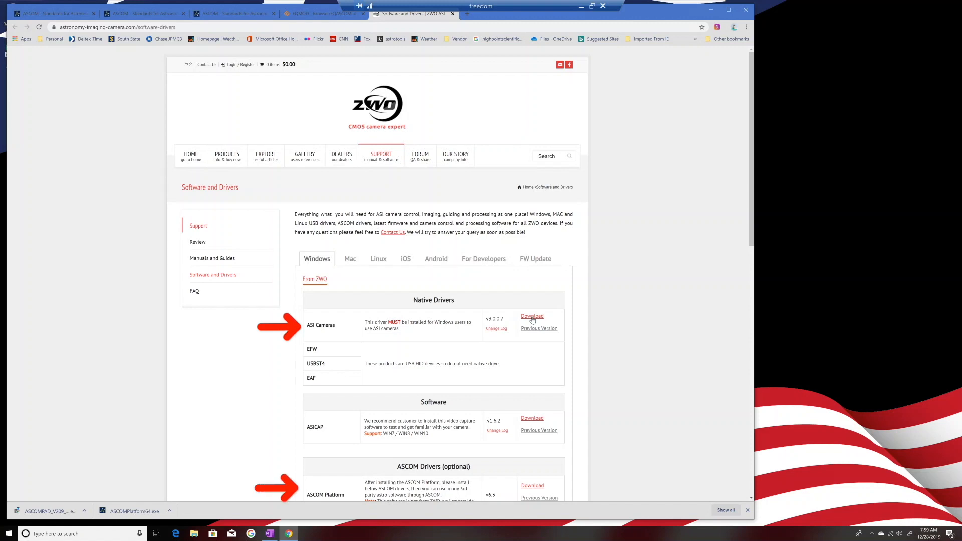
Step: Download the ZWO ASI Cameras driver
left_click(532, 316)
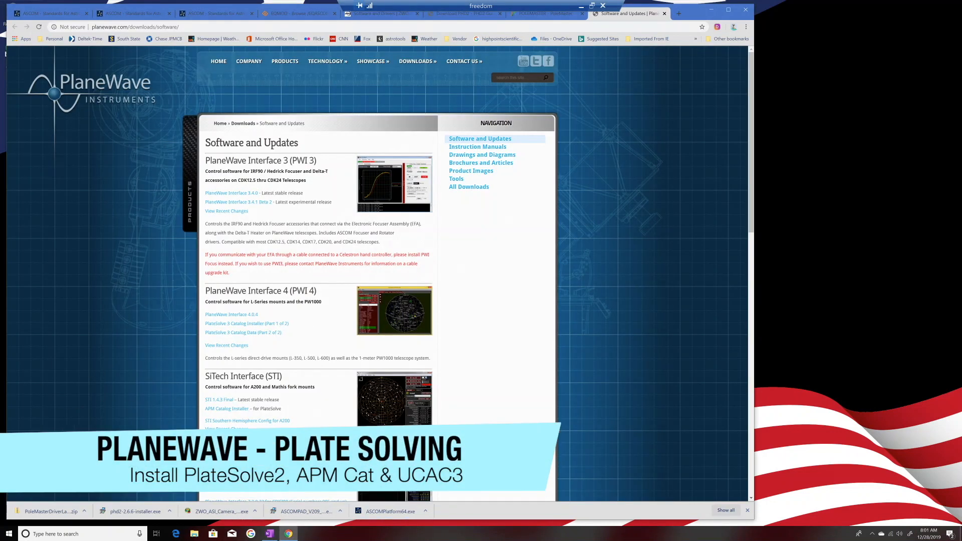
scroll("down", 3)
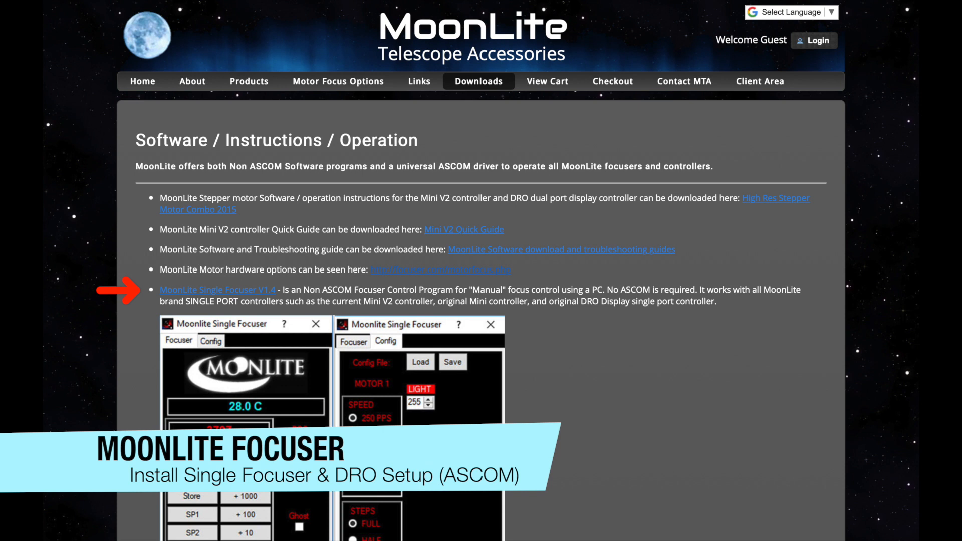
Step: Scroll focuser.com's Downloads page past MoonLite Single Focuser to MoonLite Dual Focuser
scroll("down", 3)
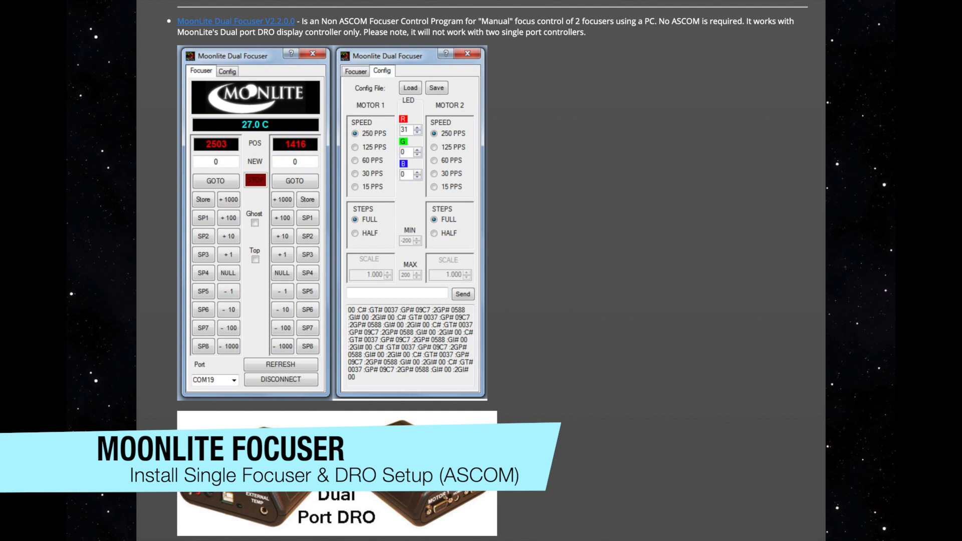
scroll("down", 3)
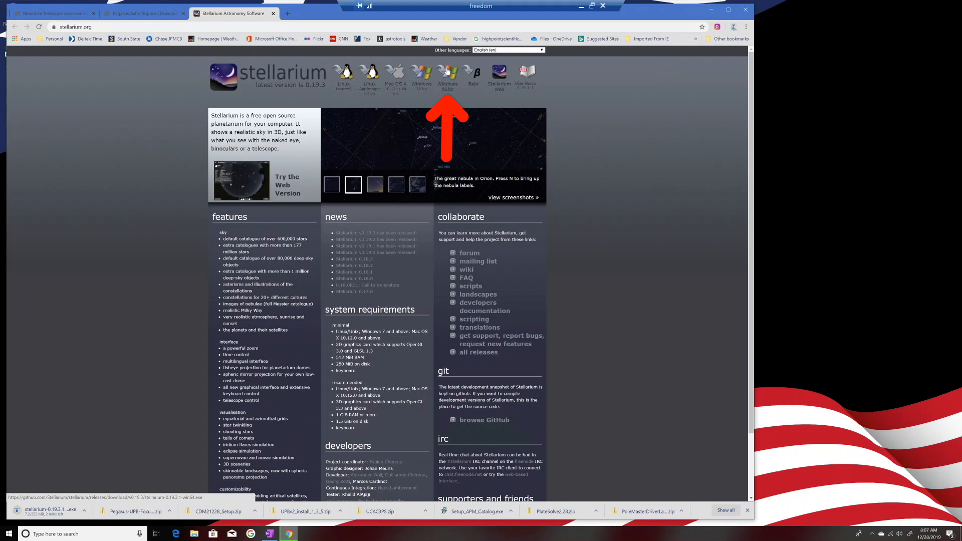
Step: Download Stellarium for 64-bit Windows and scroll down the page
left_click(142, 13)
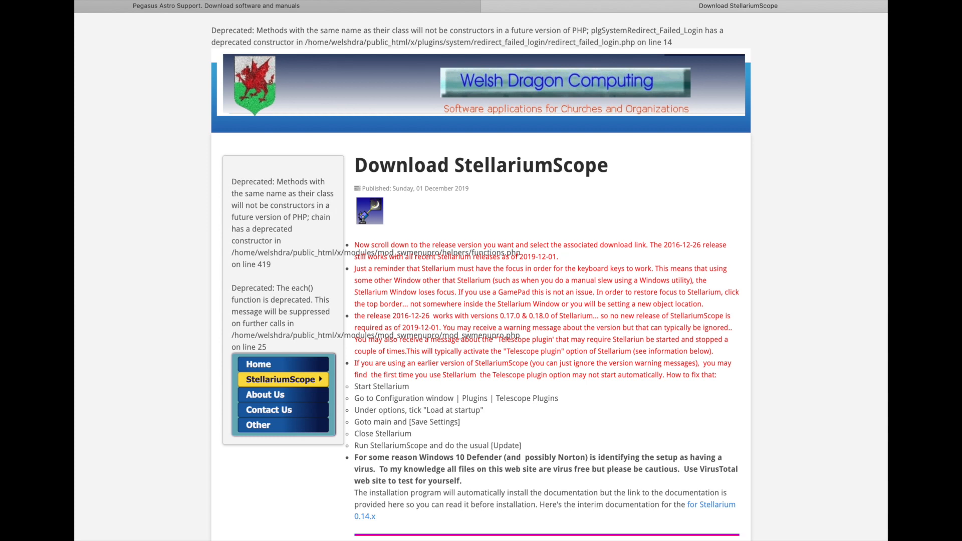
scroll("down", 3)
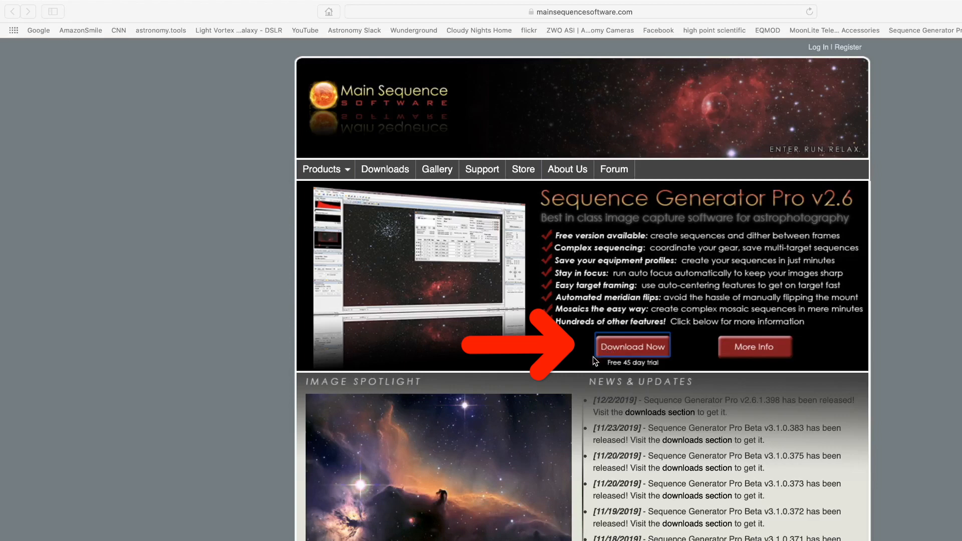
mouse_move(811, 55)
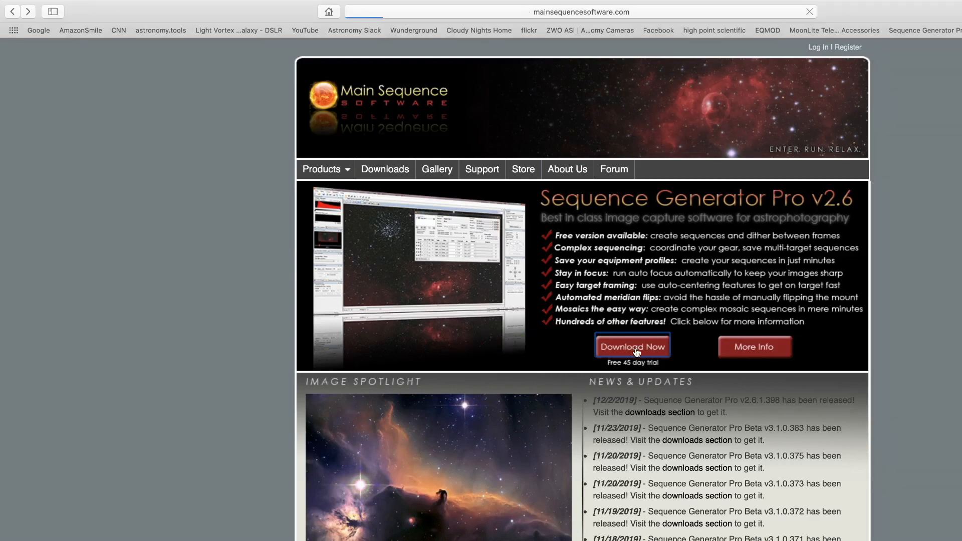
Step: Open the Sequence Generator Pro v3.1.0.434 release and allow downloads from mainsequencesoftware.com
left_click(385, 170)
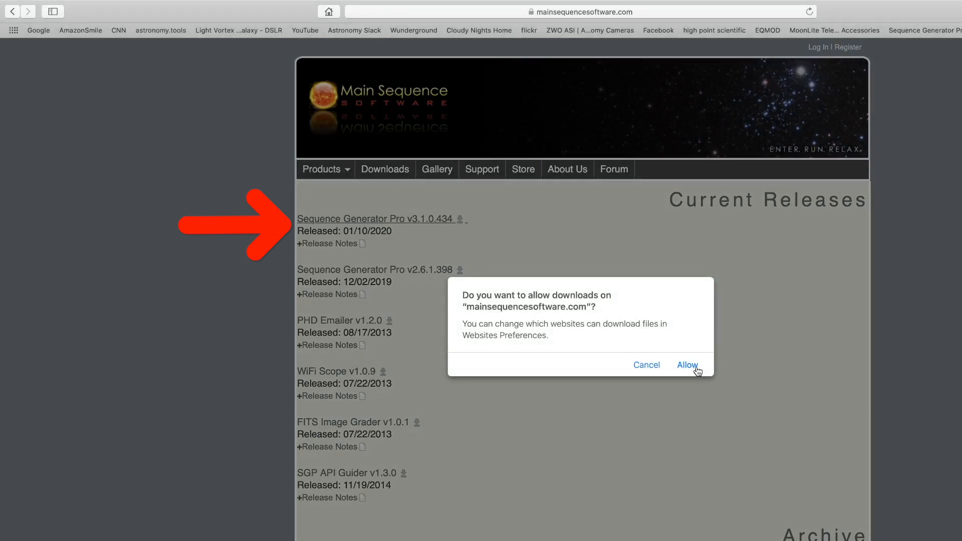
left_click(687, 364)
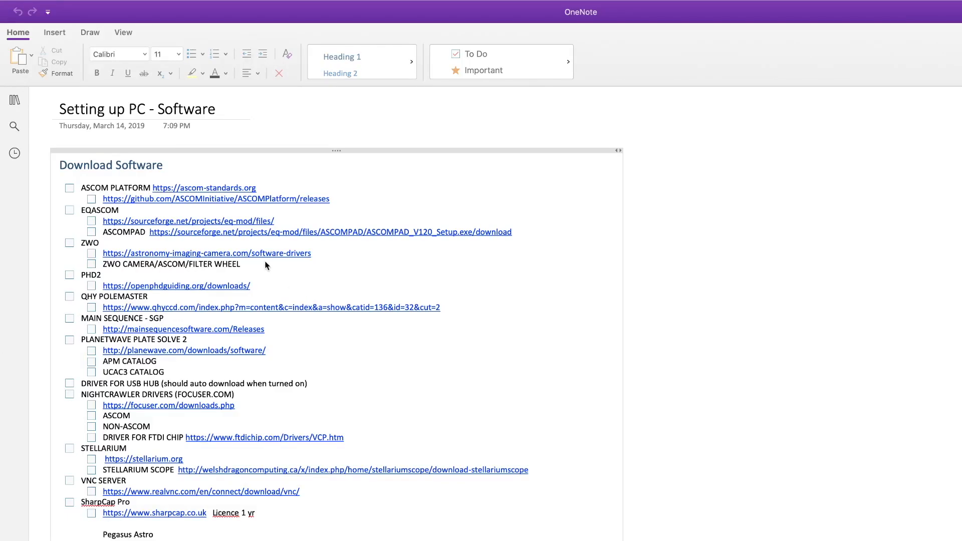
mouse_move(176, 194)
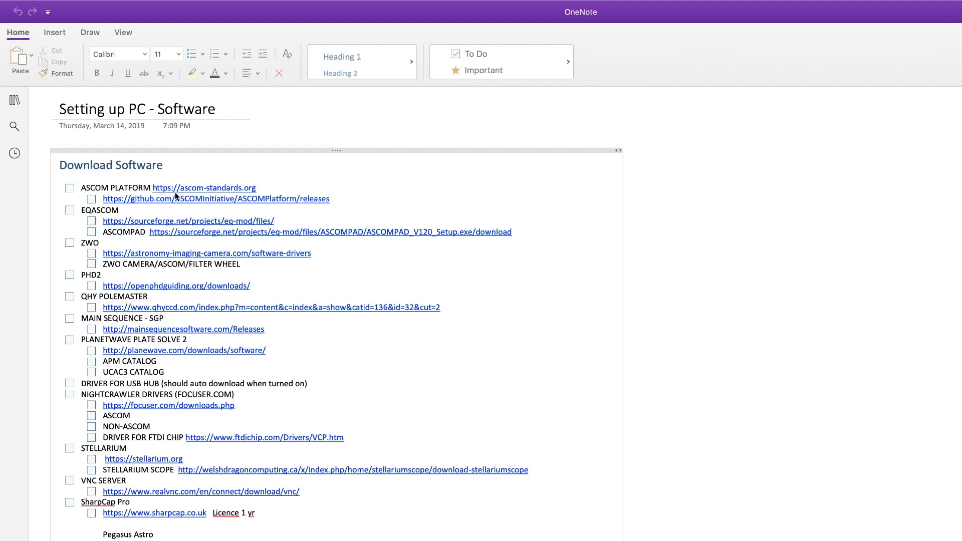
mouse_move(228, 191)
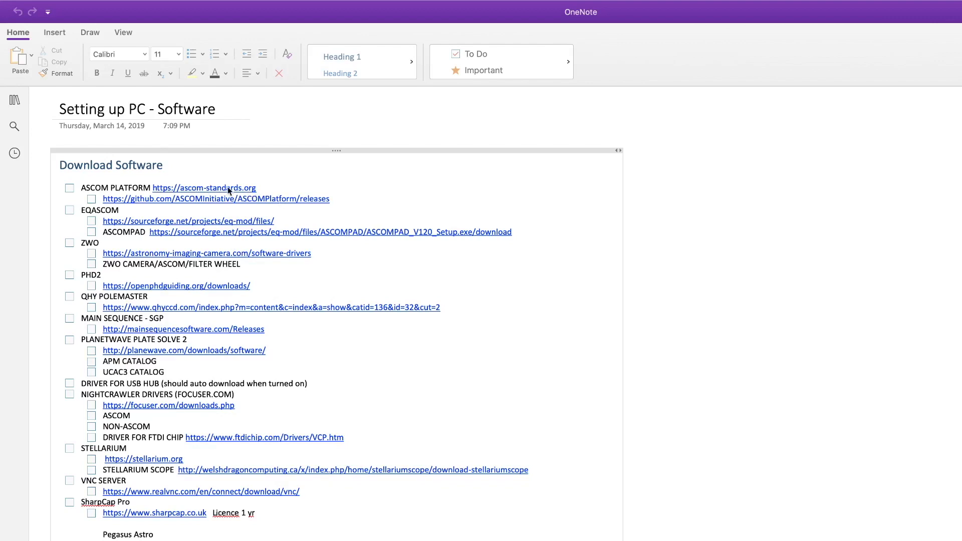
mouse_move(297, 221)
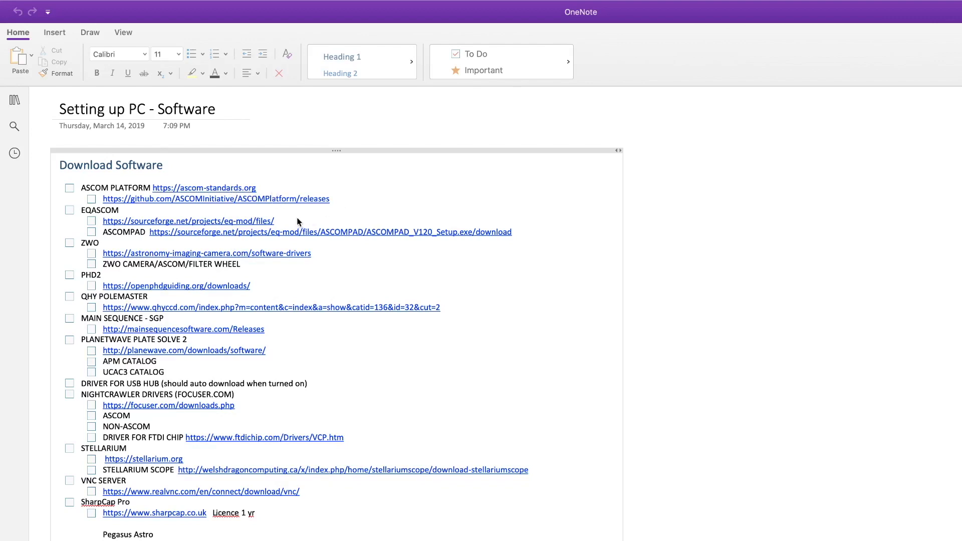
mouse_move(282, 226)
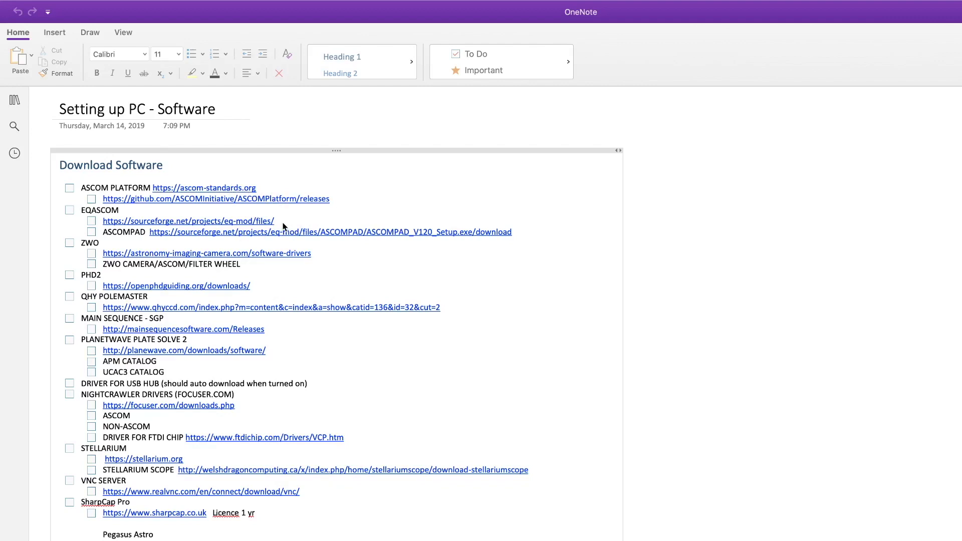
mouse_move(312, 250)
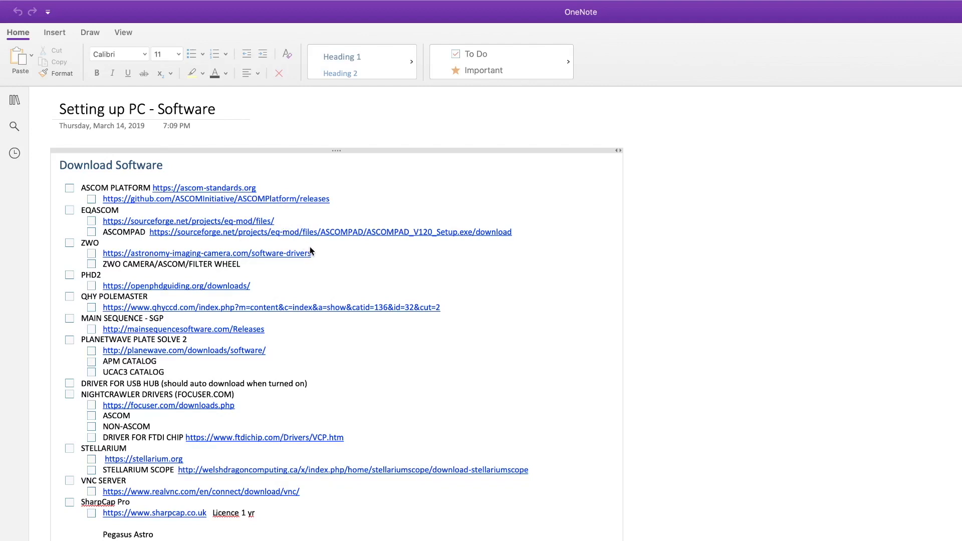
mouse_move(285, 282)
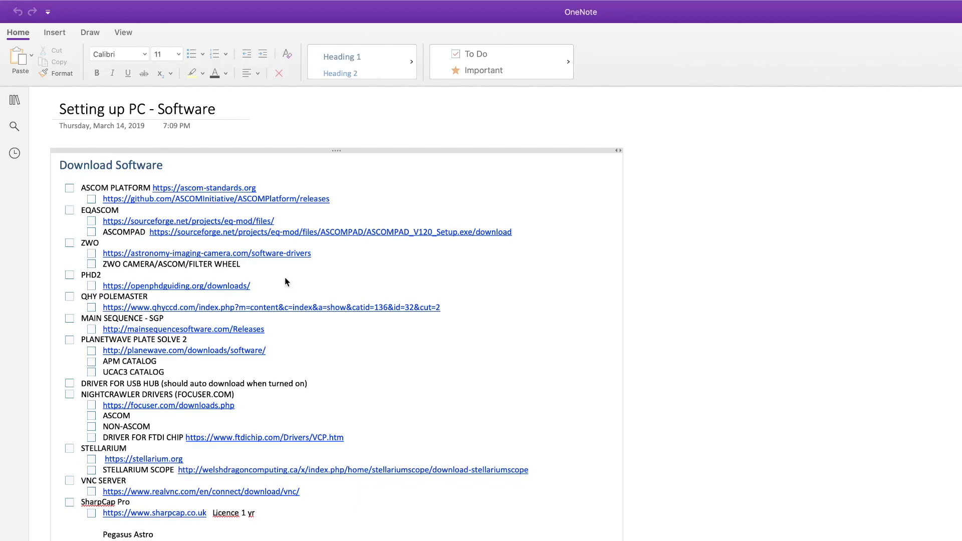
mouse_move(256, 290)
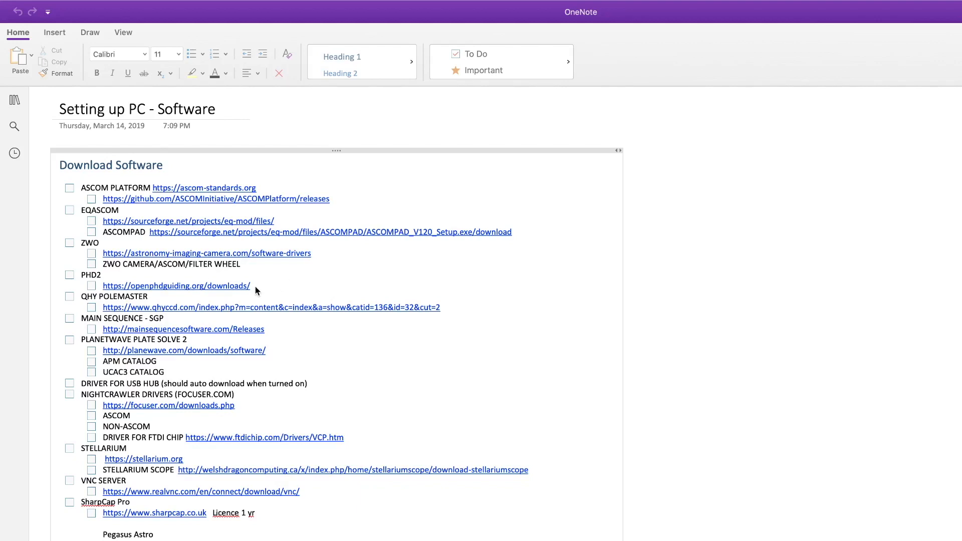
mouse_move(288, 313)
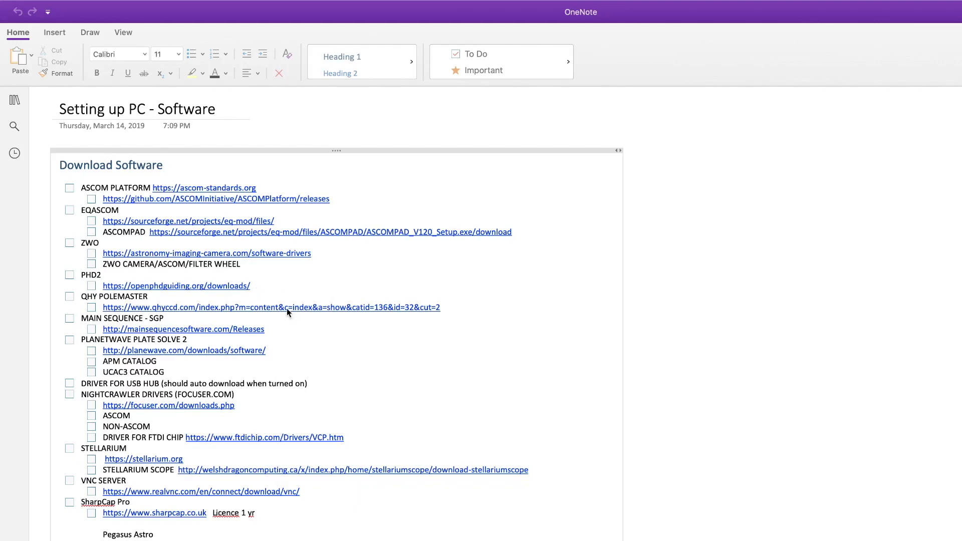
mouse_move(306, 315)
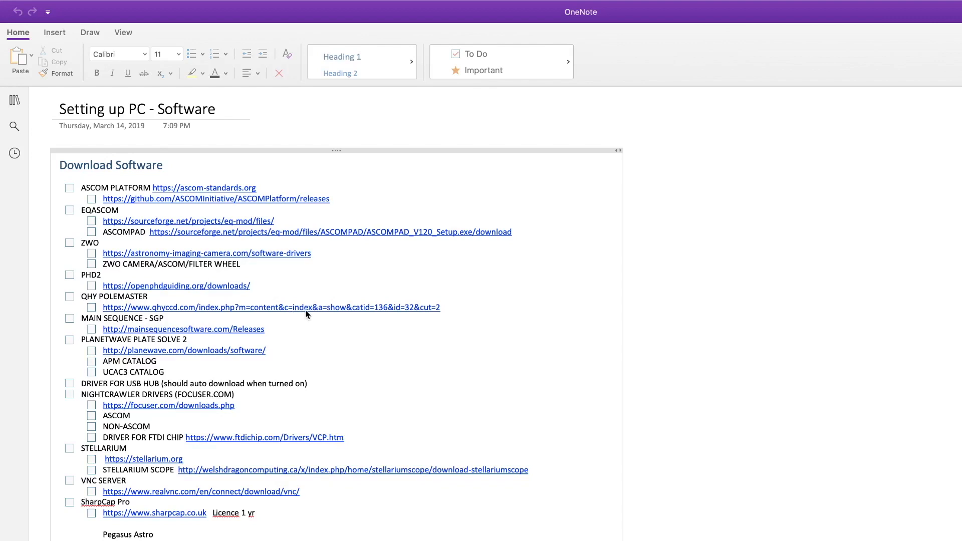
mouse_move(273, 336)
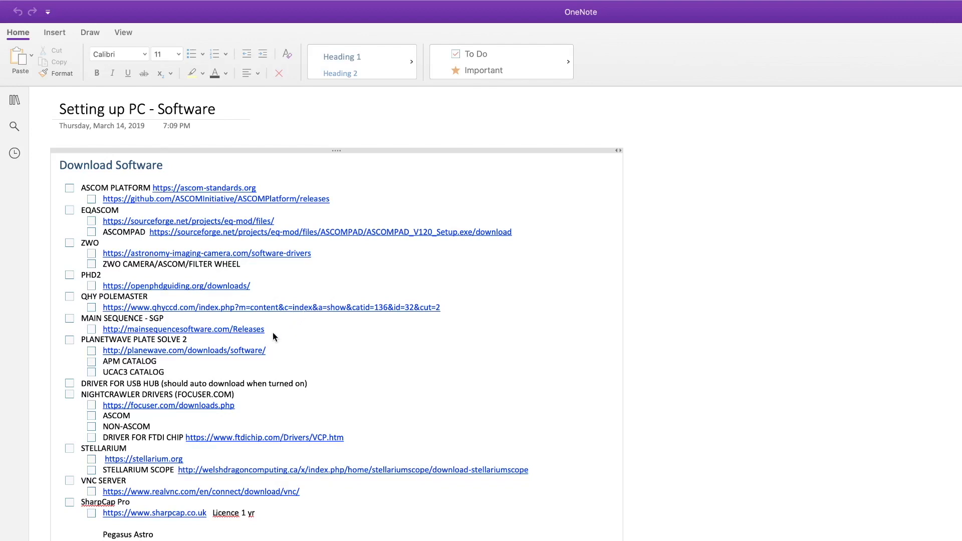
mouse_move(284, 355)
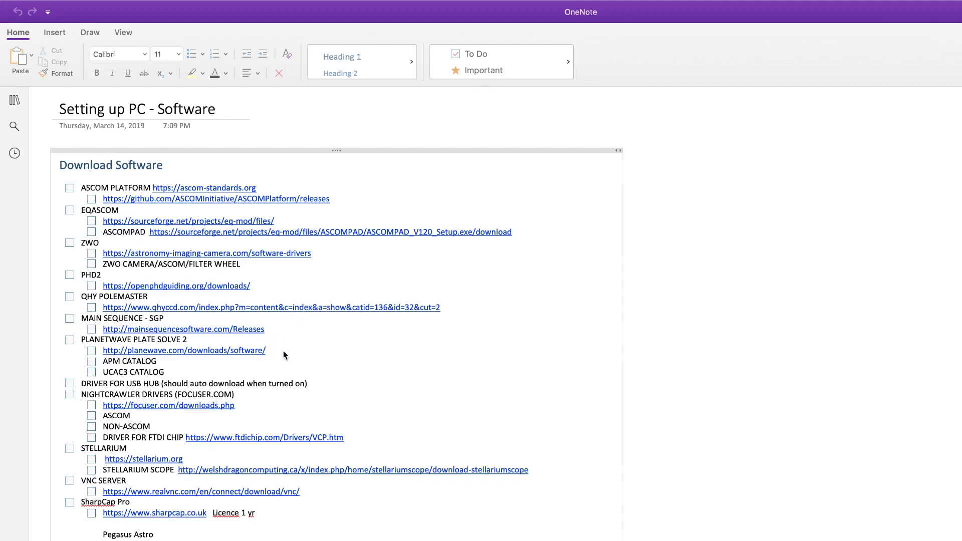
mouse_move(176, 381)
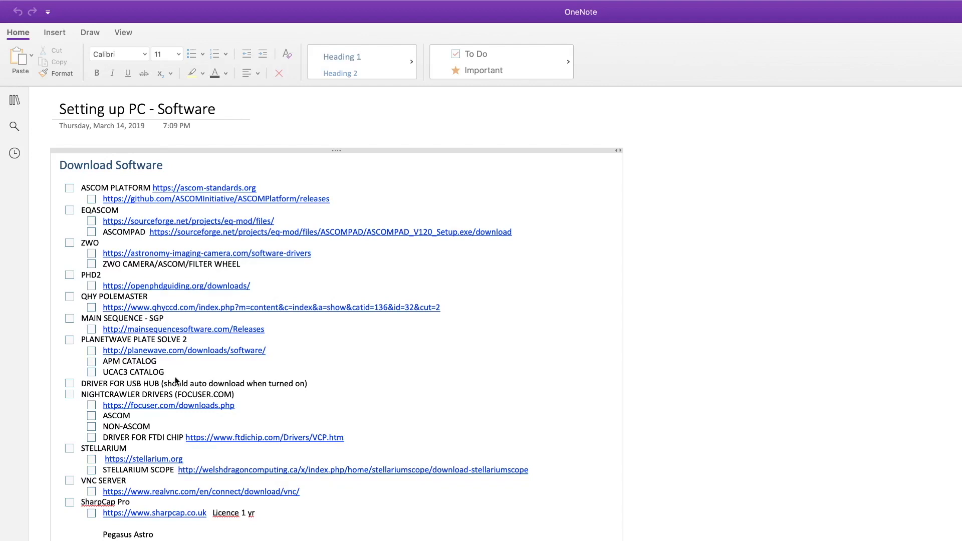
mouse_move(375, 382)
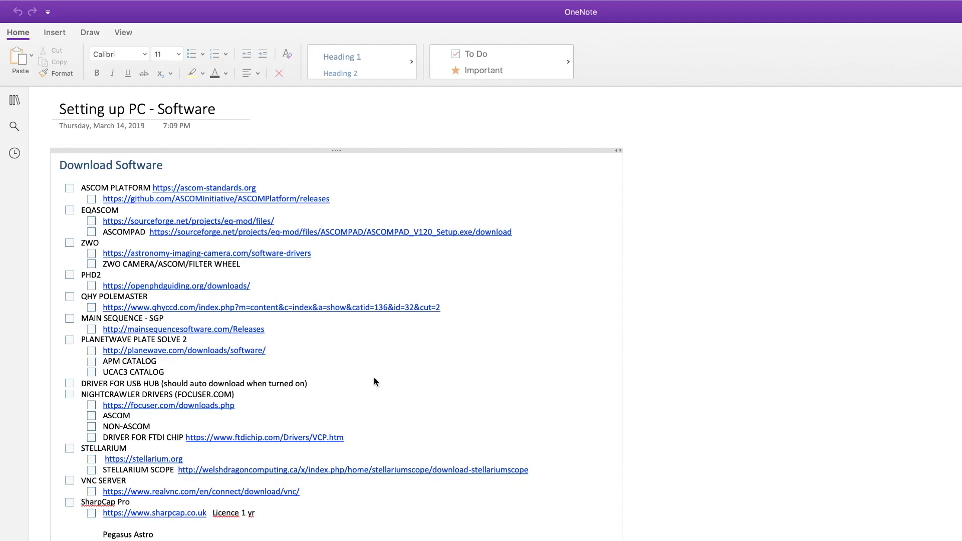
mouse_move(119, 387)
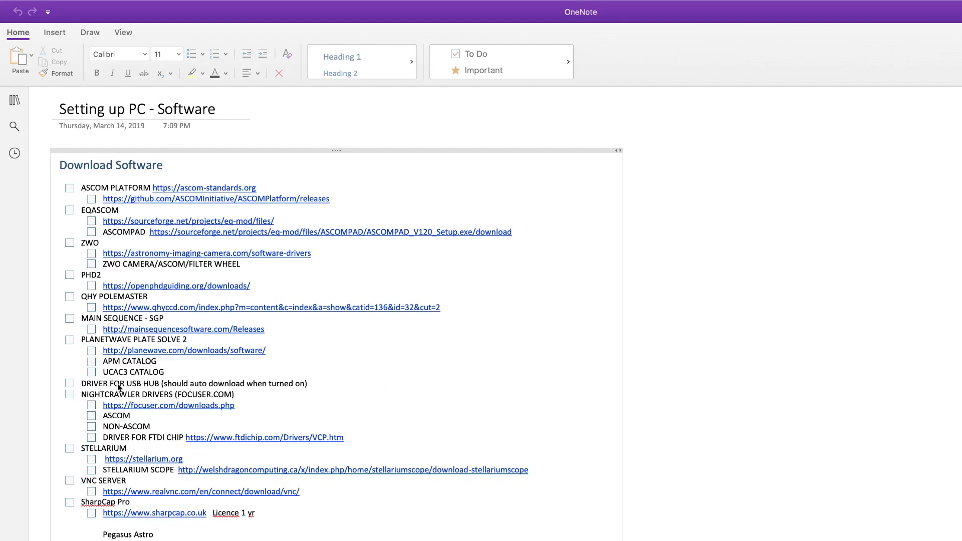
mouse_move(100, 390)
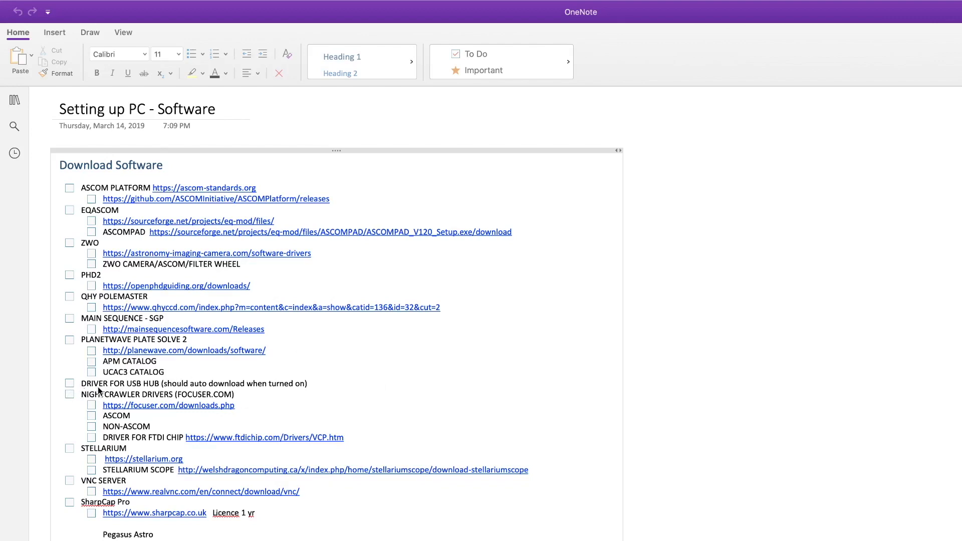
mouse_move(304, 399)
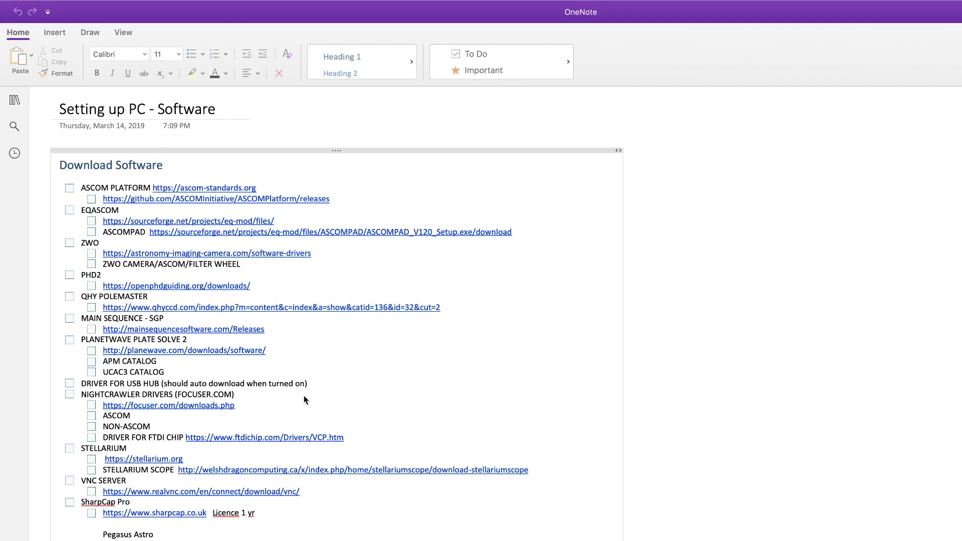
mouse_move(267, 408)
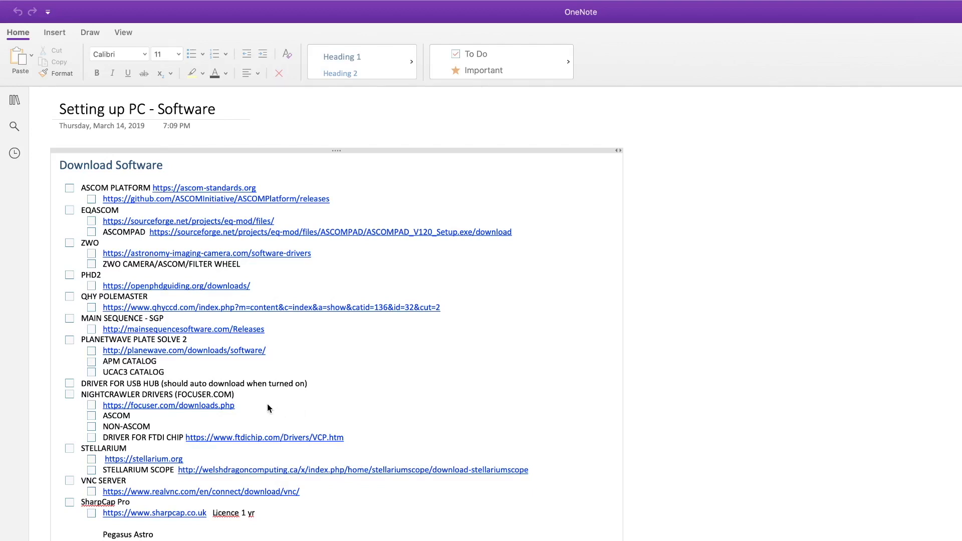
mouse_move(324, 407)
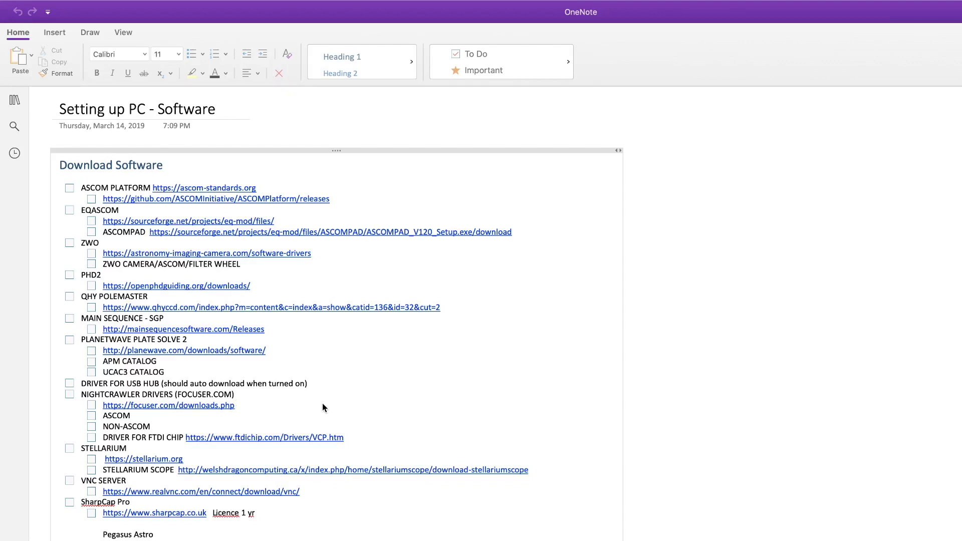
mouse_move(376, 411)
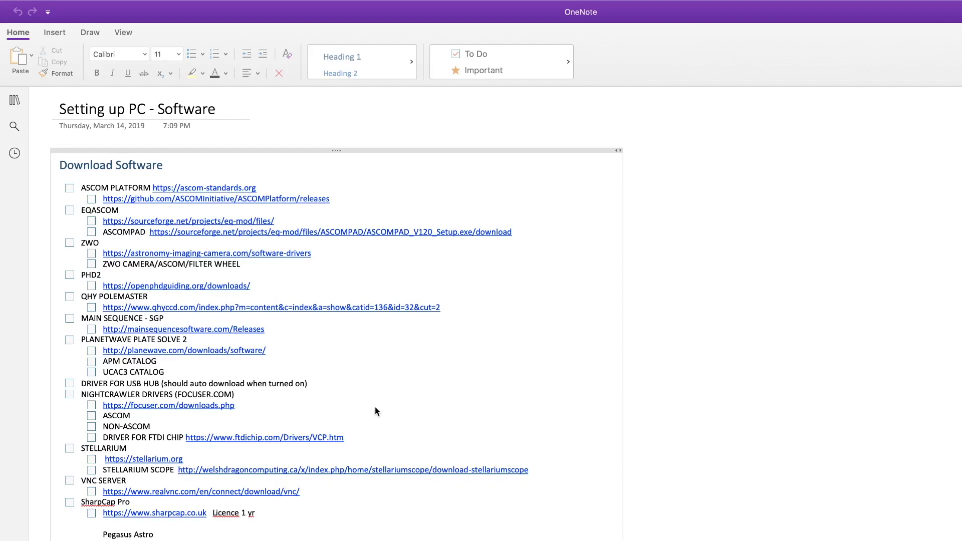
mouse_move(178, 418)
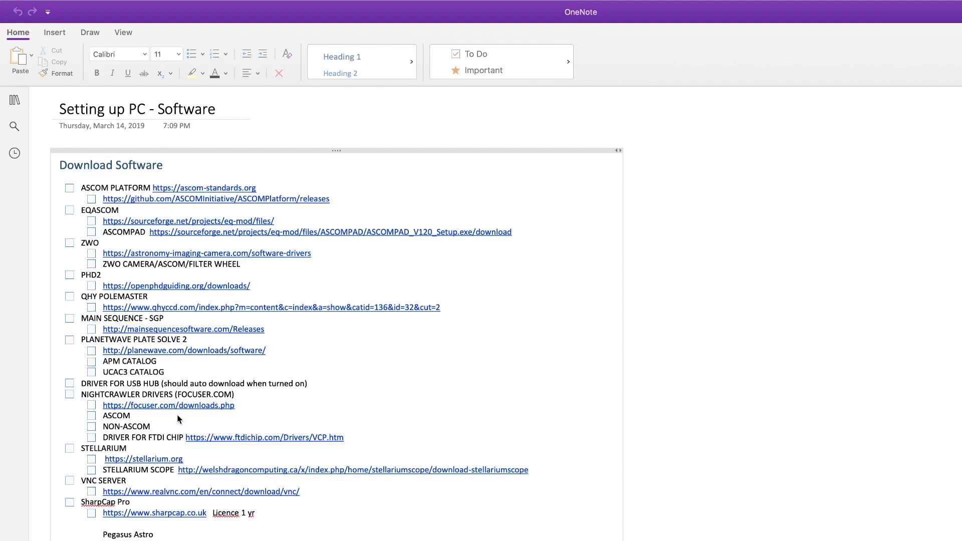
mouse_move(242, 416)
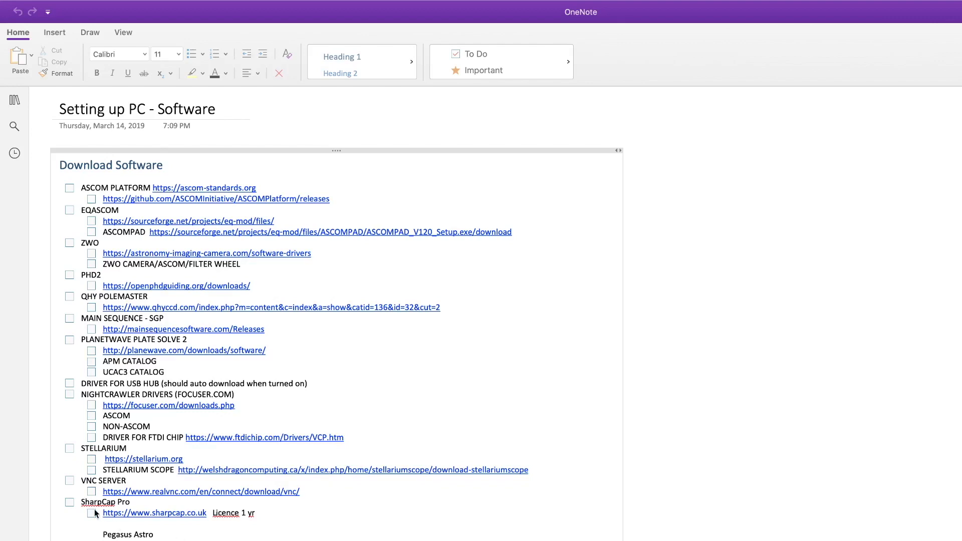
mouse_move(192, 519)
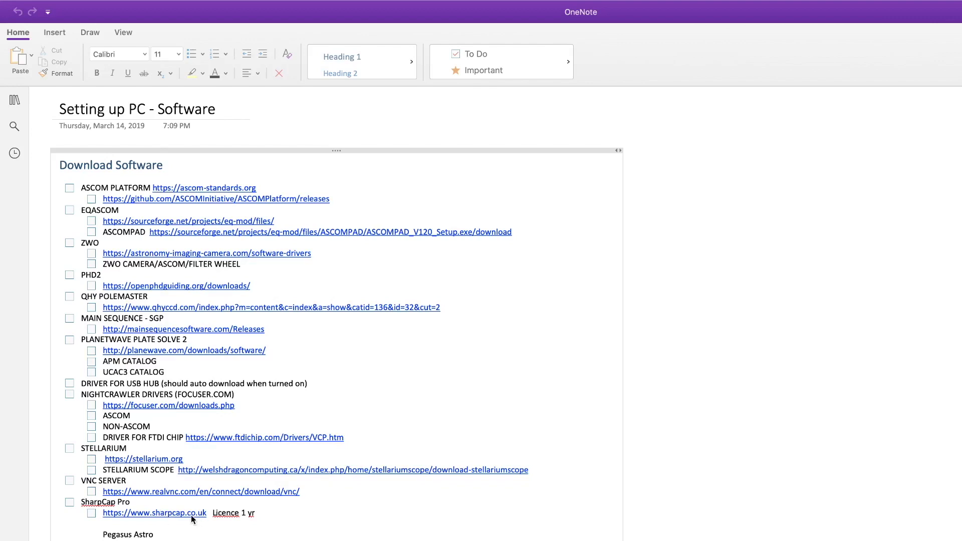